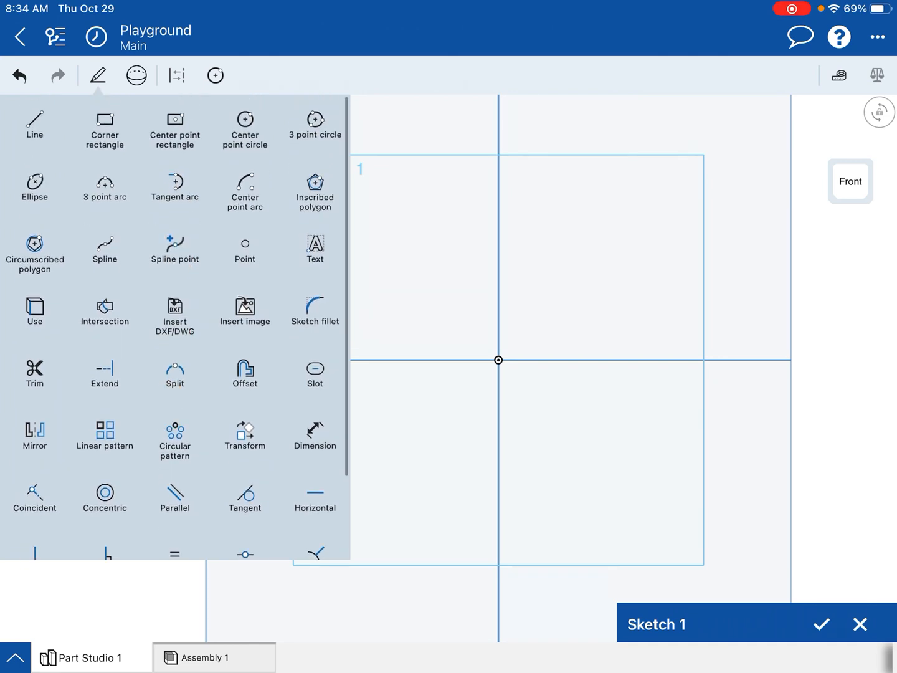
# Step: Draw two overlapping center-point circles, upper left and lower right of the origin
pyautogui.click(214, 74)
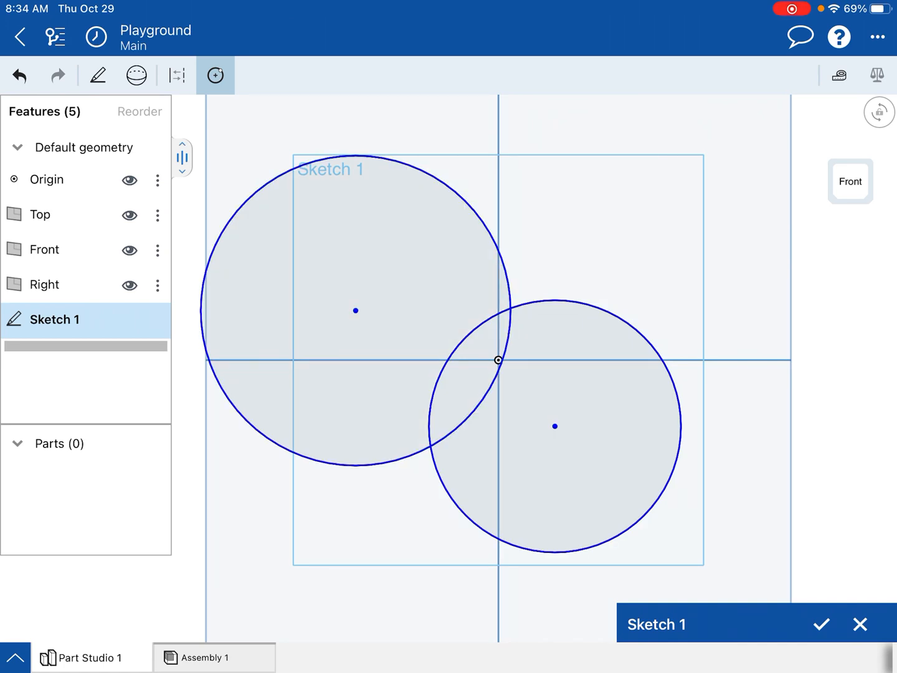
# Step: Draw a center-point arc above and right of the origin, beside the two circles
pyautogui.click(97, 75)
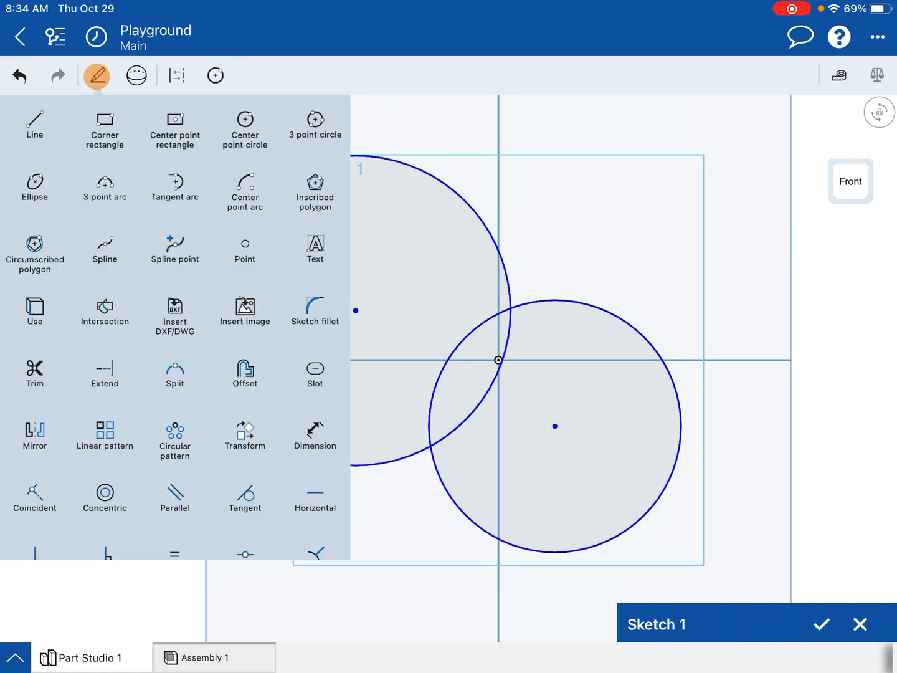
pyautogui.click(98, 75)
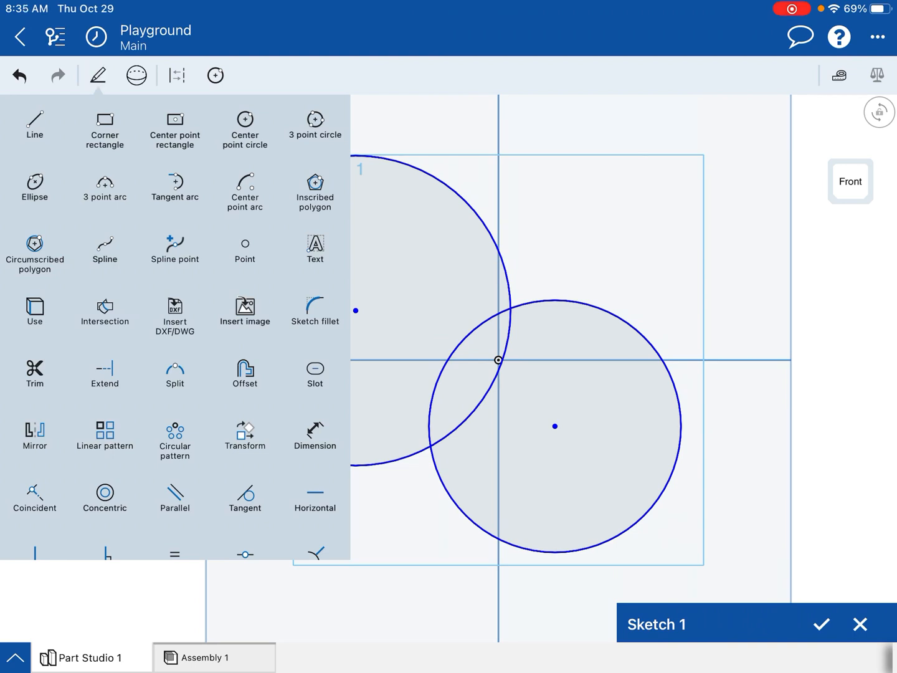
pyautogui.click(215, 75)
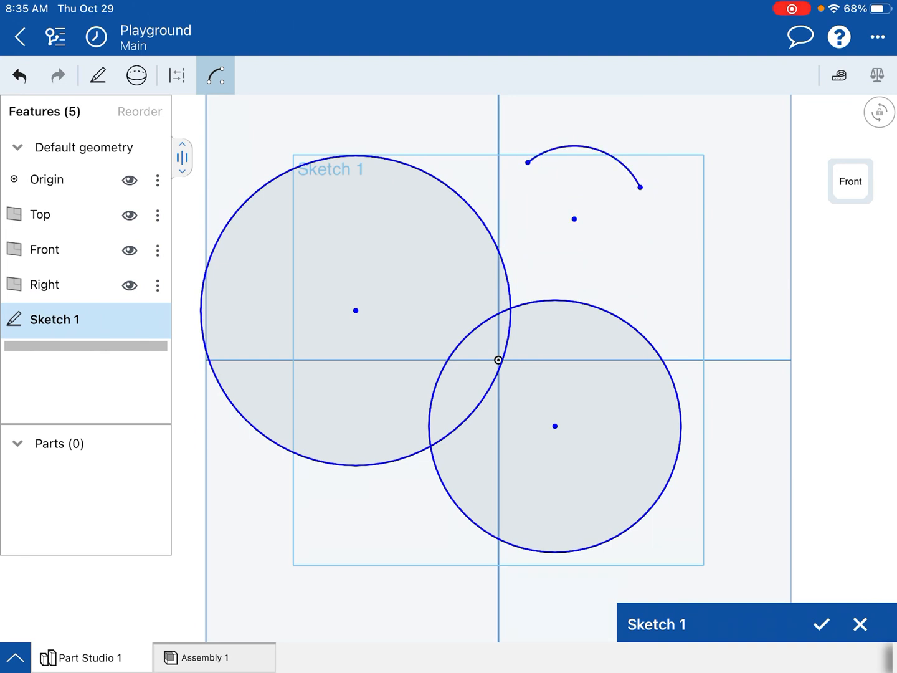
pyautogui.click(214, 75)
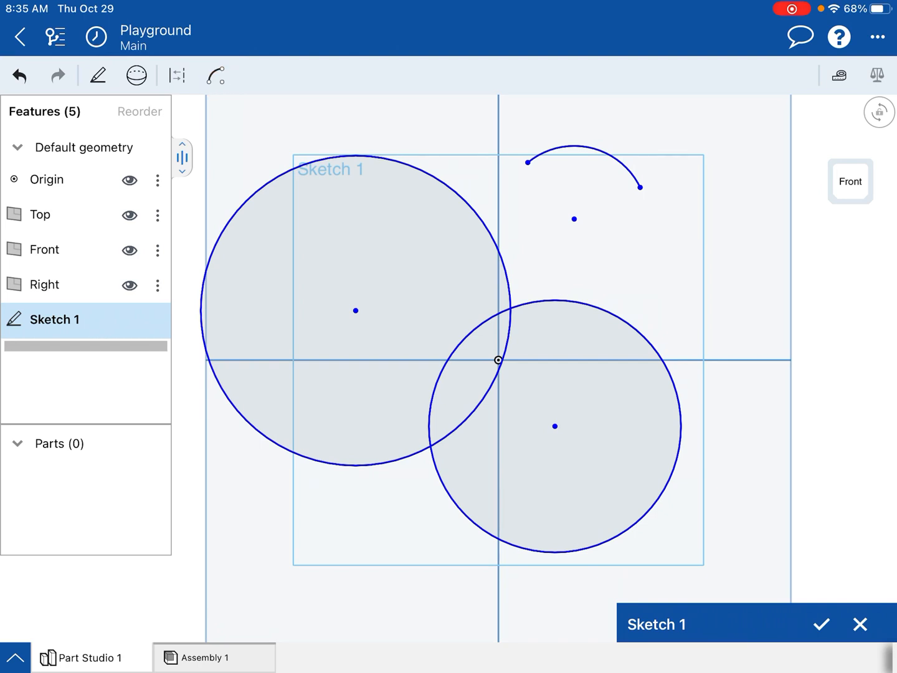
pyautogui.click(177, 75)
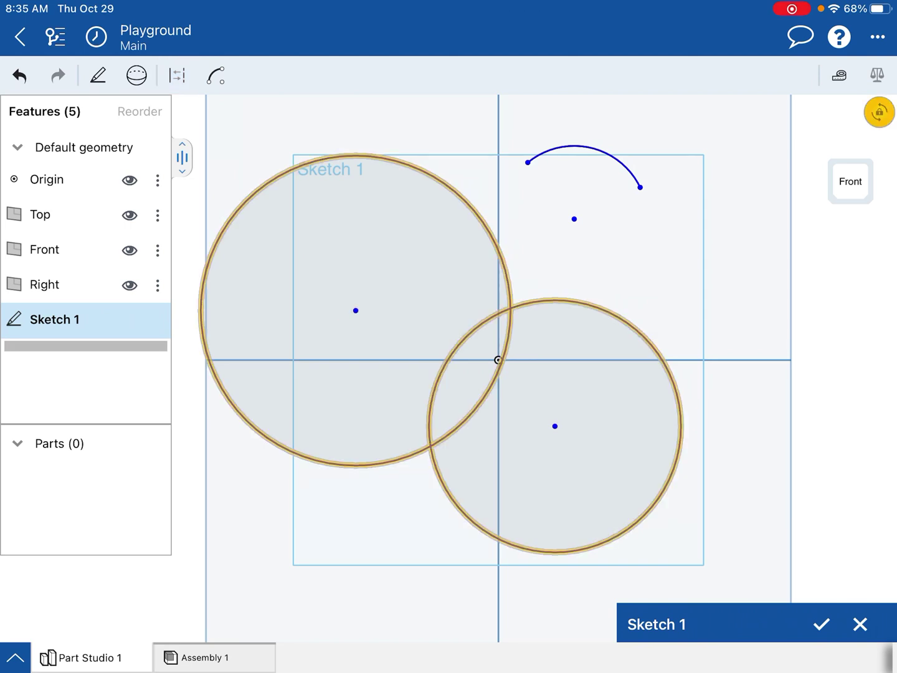
# Step: Select both circles and bring up the sketch constraint options
pyautogui.click(98, 75)
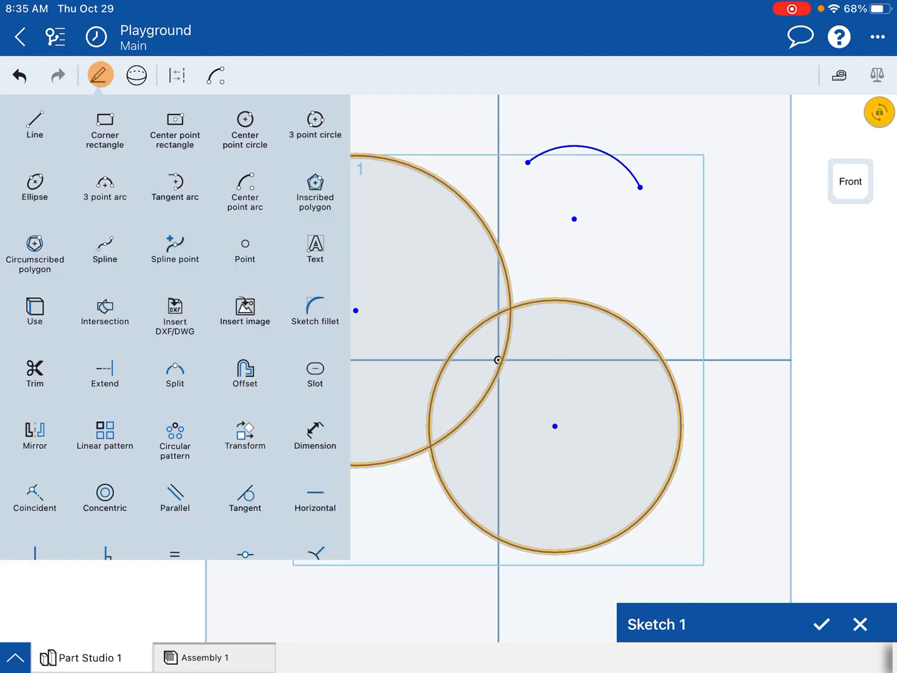
pyautogui.scroll(-3)
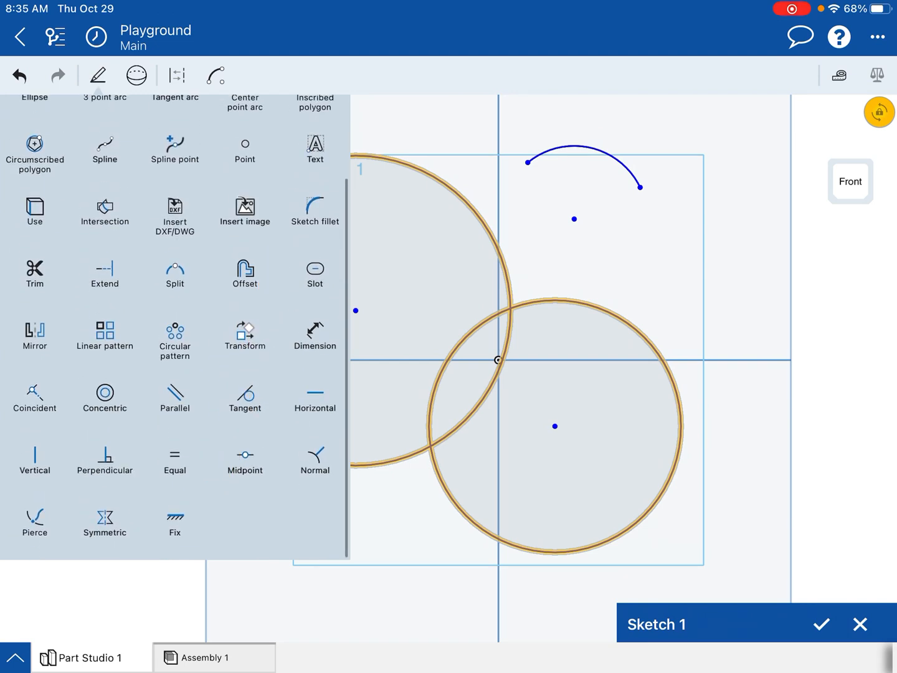